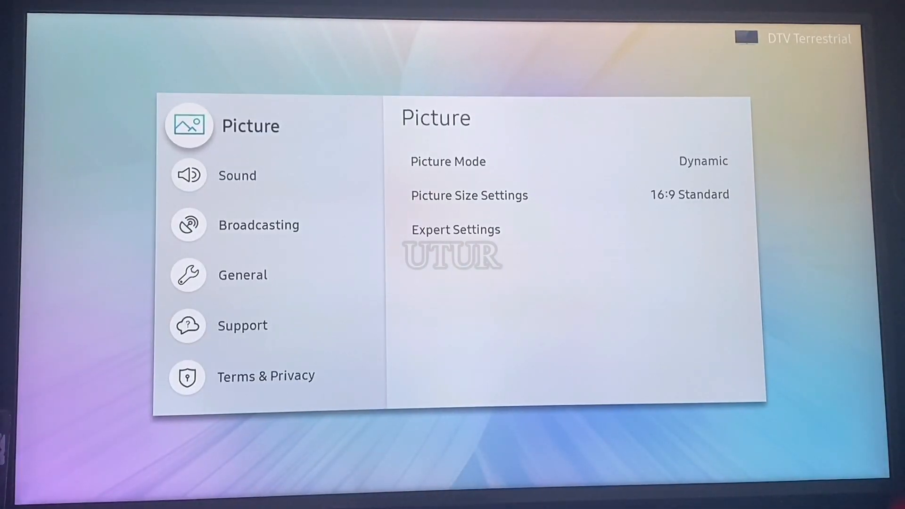
Step: Move down the Settings categories from Picture past Sound toward General
{"action": "left_click", "coordinate": [237, 176]}
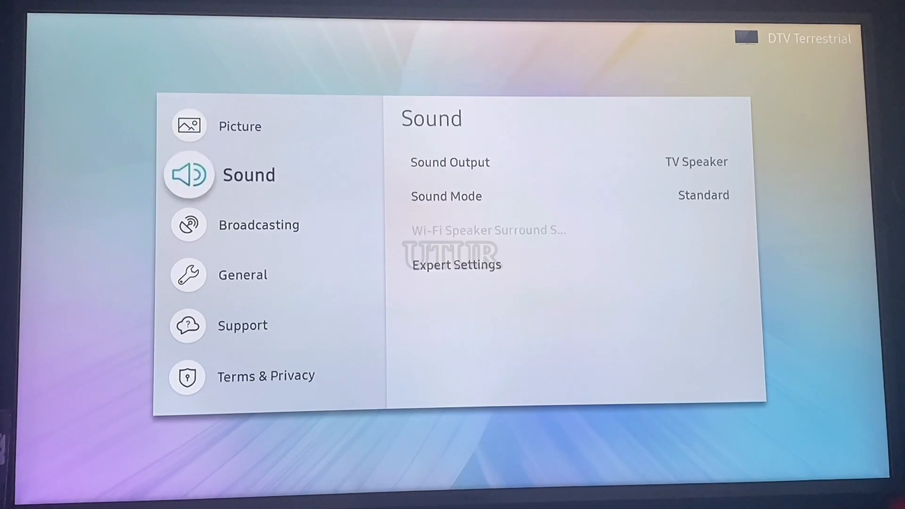
{"action": "left_click", "coordinate": [242, 274]}
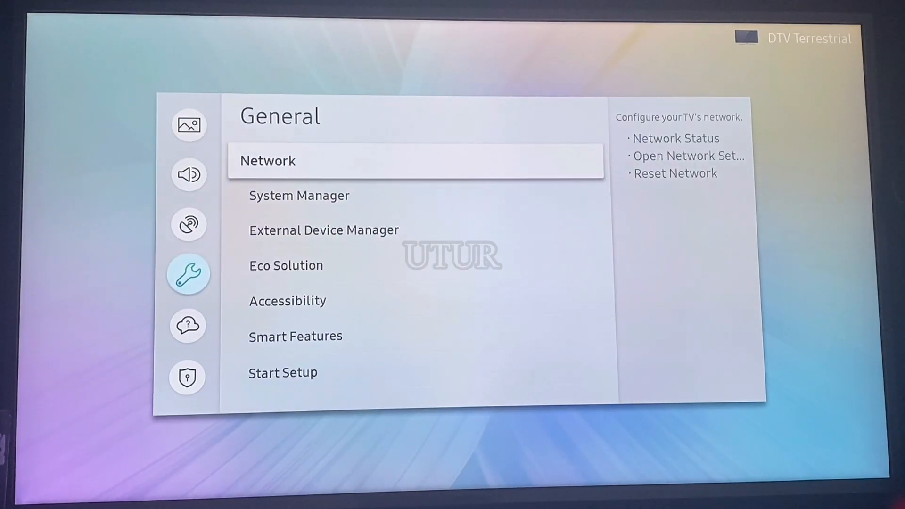
Step: Check Network Status, find no connection, and start Network Settings to reach the Network Type screen
{"action": "left_click", "coordinate": [268, 160]}
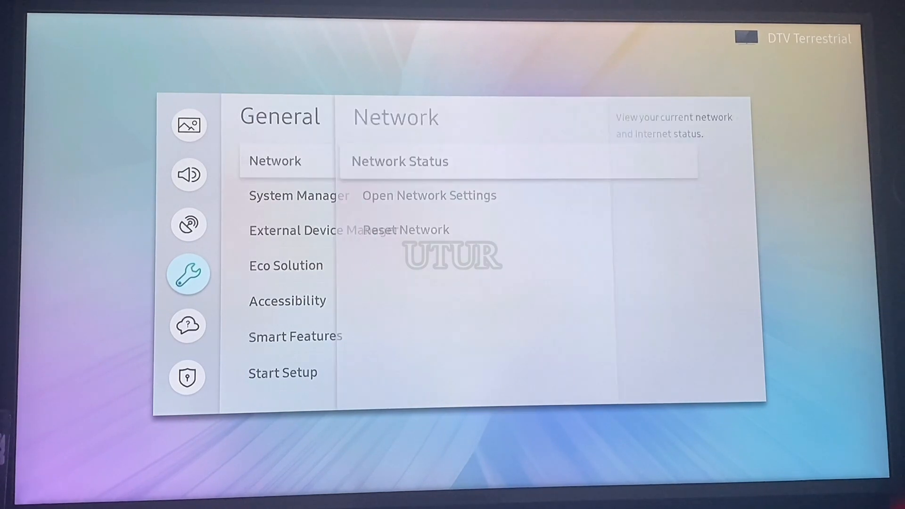
{"action": "left_click", "coordinate": [399, 161]}
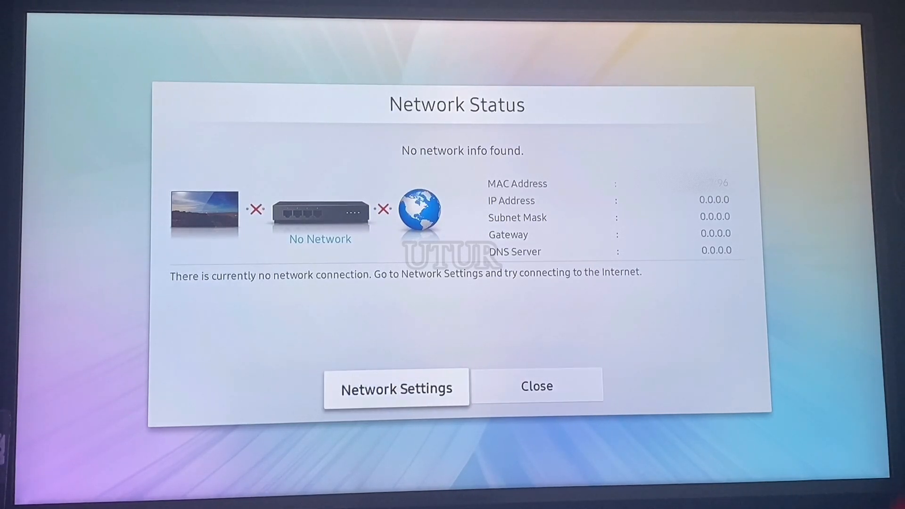
{"action": "left_click", "coordinate": [396, 388]}
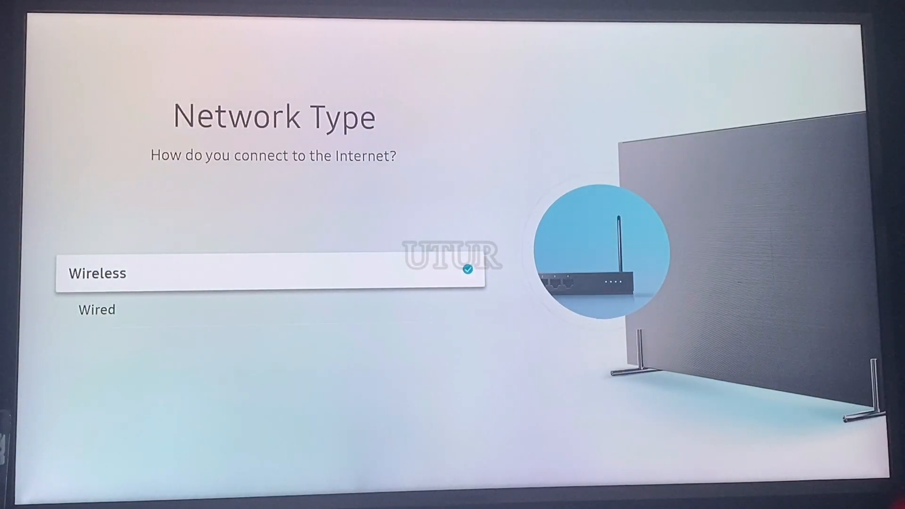
Step: Choose a Wireless connection and select the BT-G5CP5Z network from the scanned list
{"action": "left_click", "coordinate": [97, 273]}
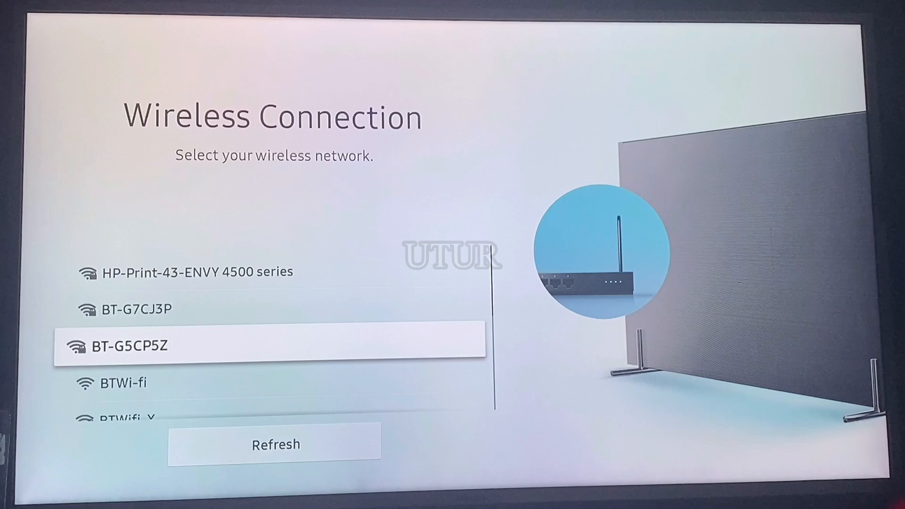
{"action": "left_click", "coordinate": [128, 345]}
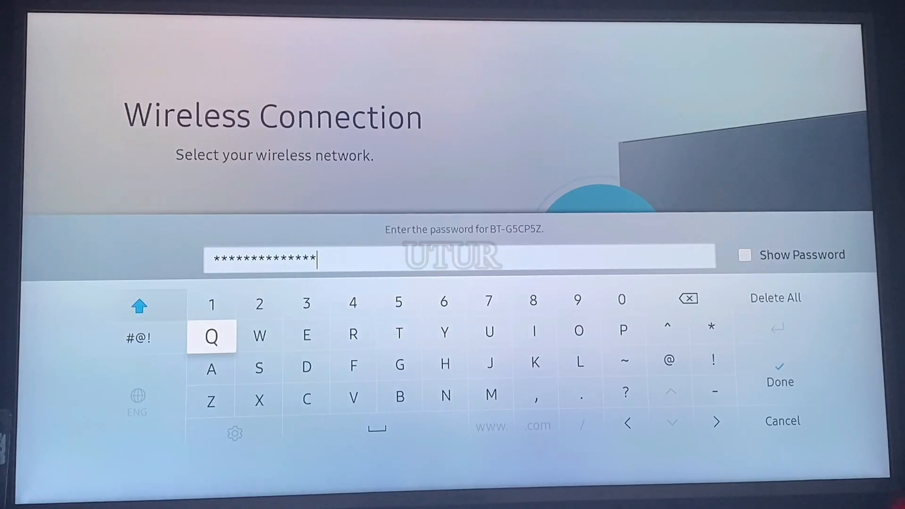
{"action": "mouse_move", "coordinate": [781, 382]}
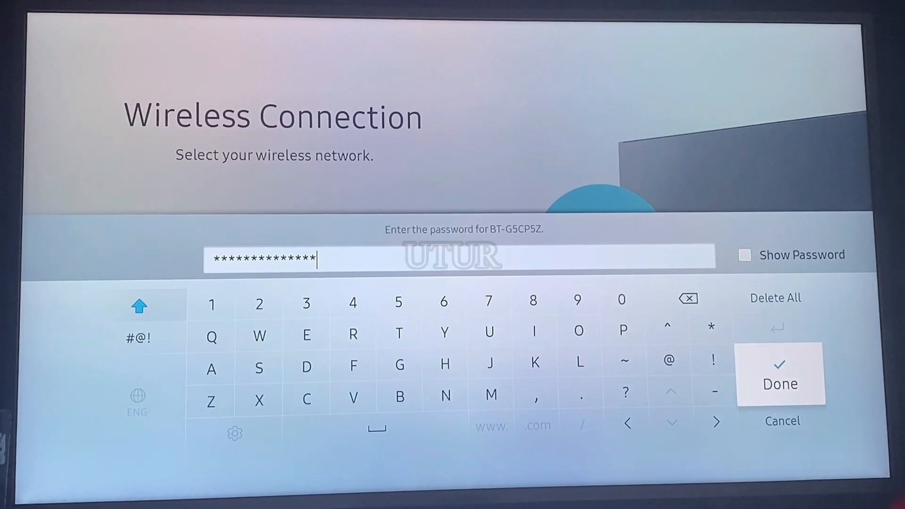
Step: Submit the entered BT-G5CP5Z password with Done to join the network
{"action": "left_click", "coordinate": [780, 384]}
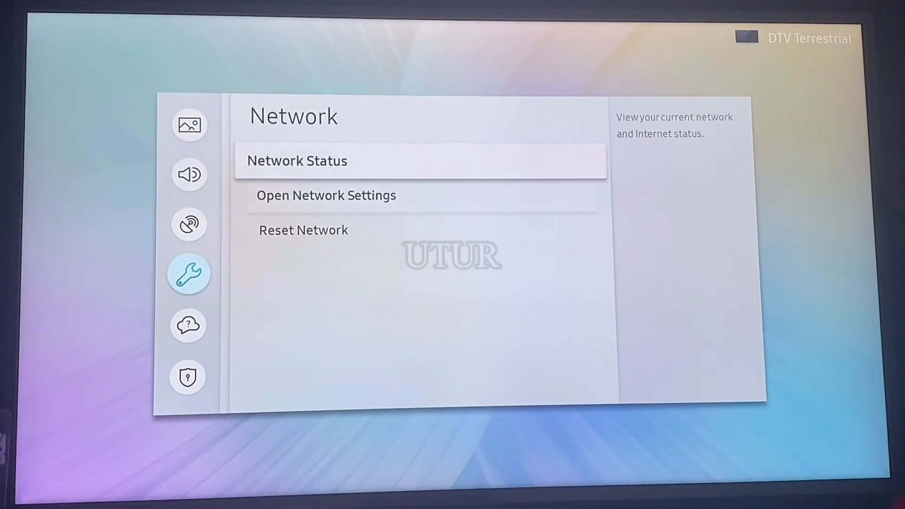
Step: Run Network Status to check the new BT-G5CP5Z wireless connection
{"action": "left_click", "coordinate": [296, 161]}
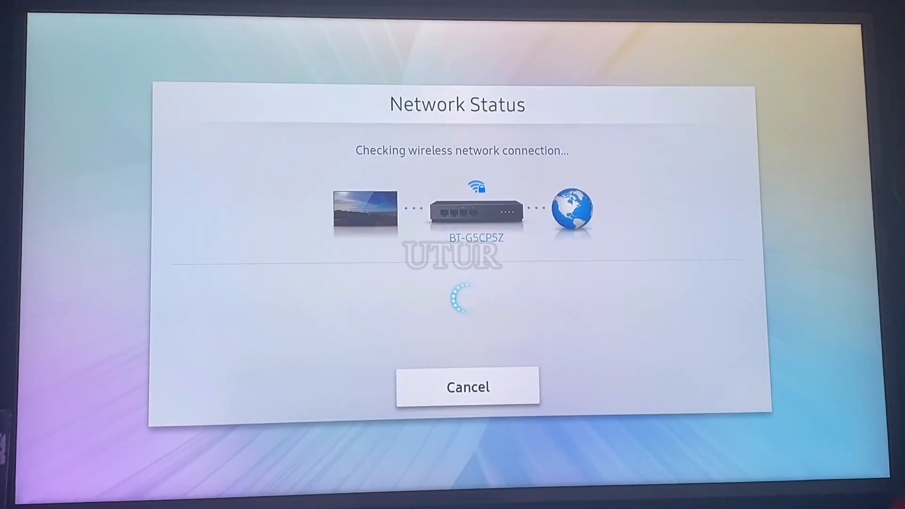